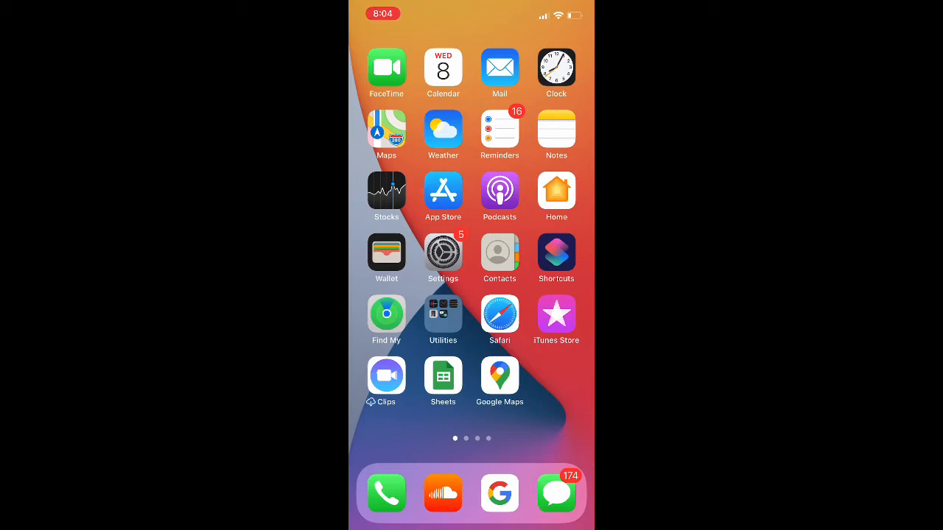
Step: Go from the Home Screen into Settings and on to the General settings page
left_click(442, 254)
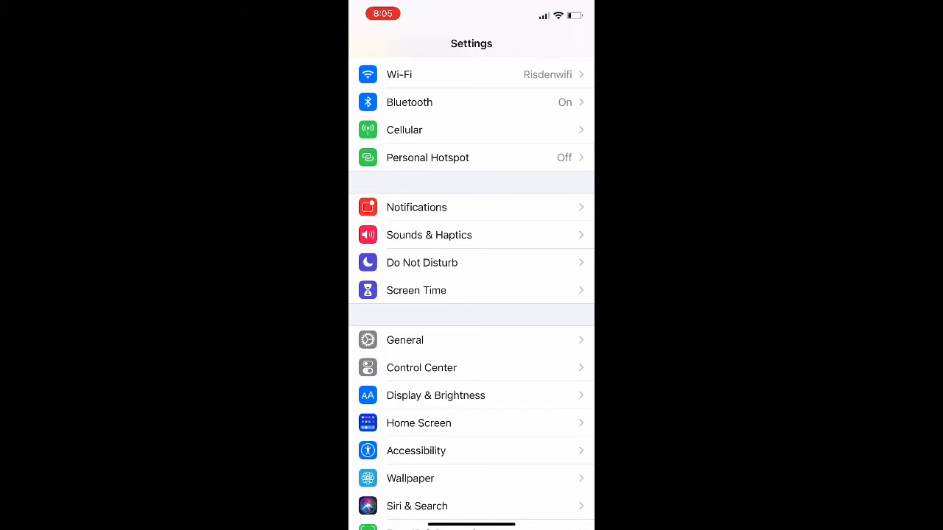
left_click(404, 339)
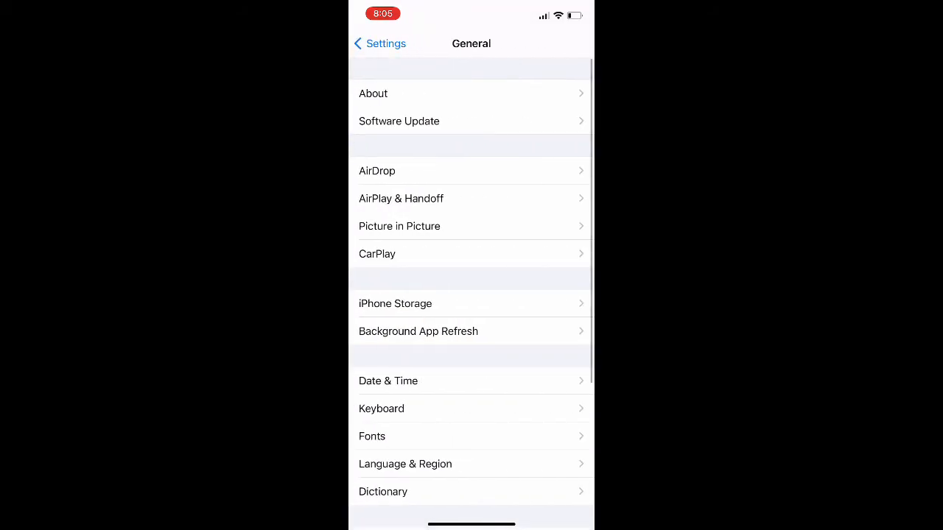